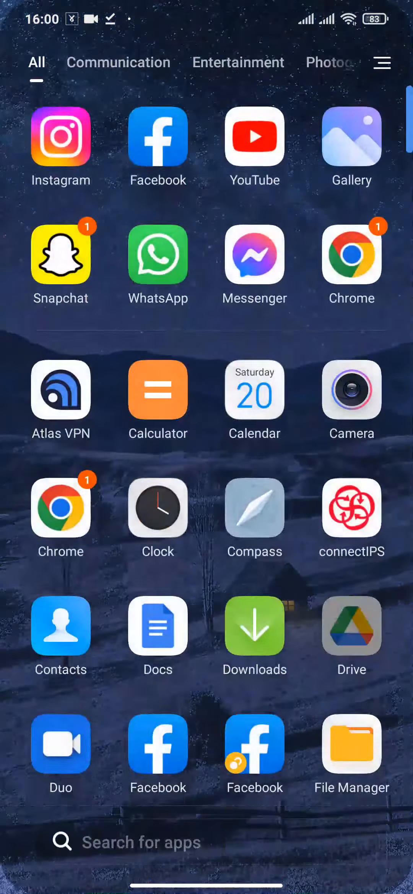
Step: Launch Google Play Store from the home screen to look up Messenger
left_click(141, 842)
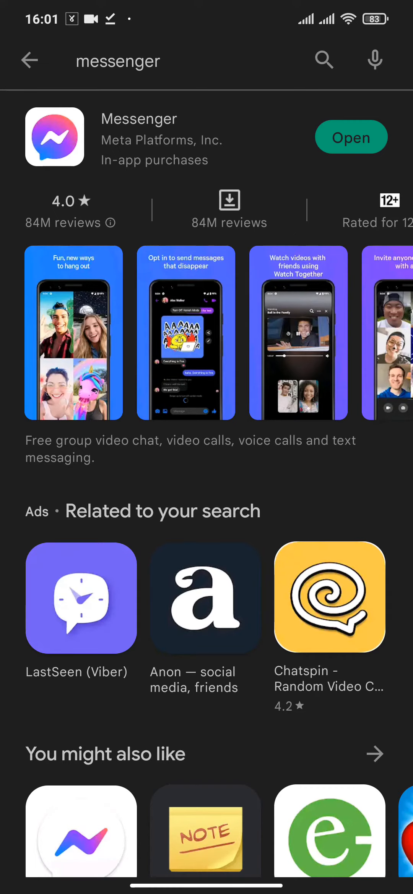
Step: Return home, enter Settings and go to its Apps page
key("HOME")
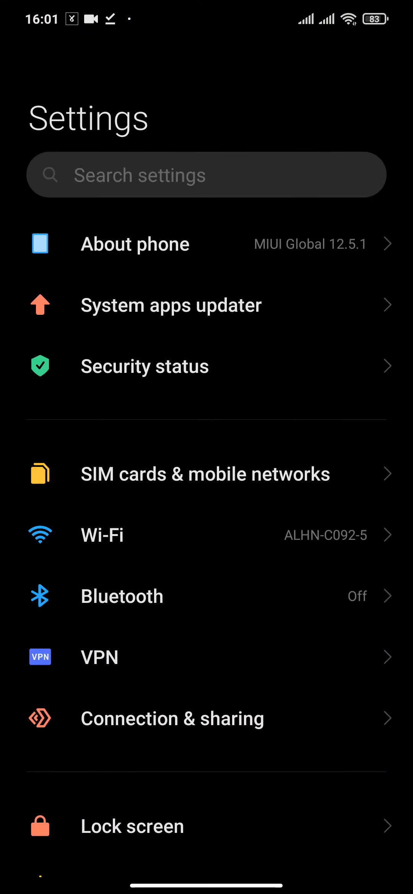
scroll("down", 3)
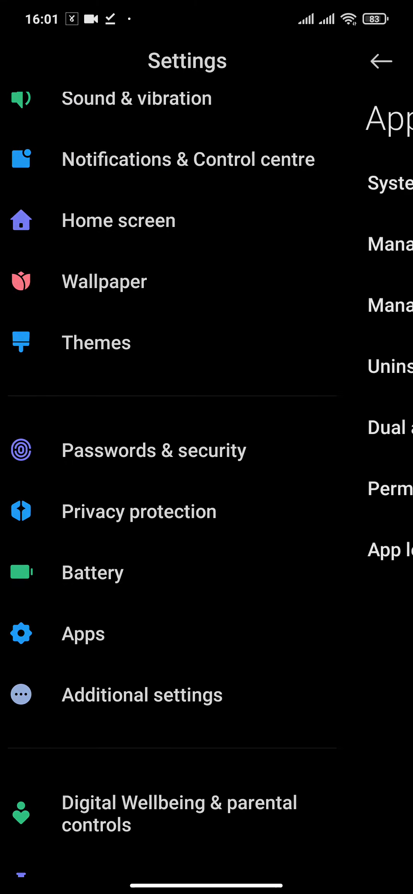
left_click(84, 633)
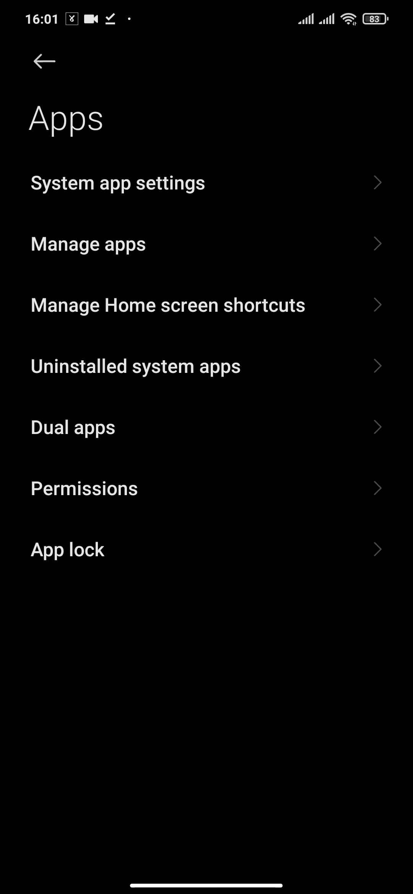
Step: Search Manage apps for 'mess' and bring up the 372MB Messenger app info
type("m")
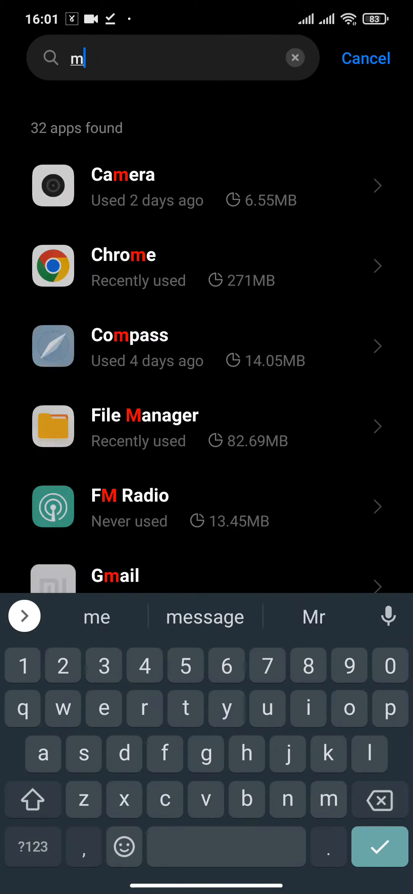
type("ess")
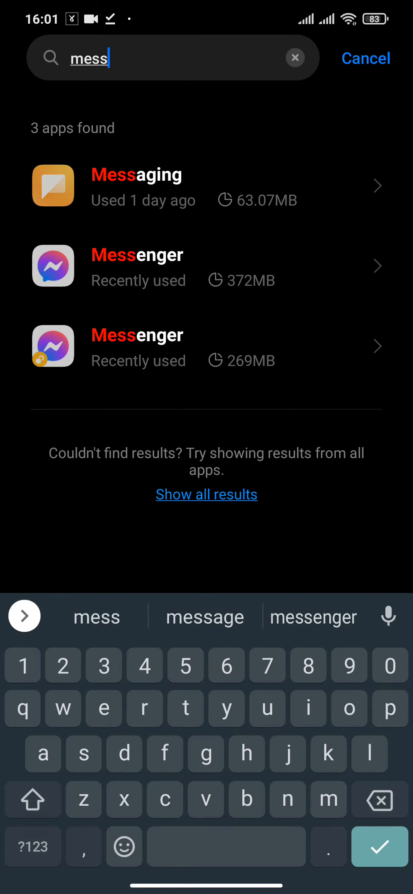
left_click(137, 266)
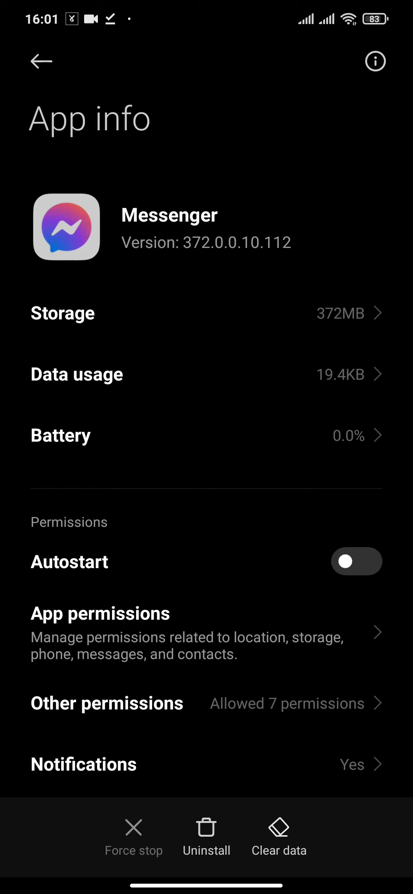
Step: Clear only Messenger's cache, dropping its storage from 372MB to 323MB
left_click(279, 832)
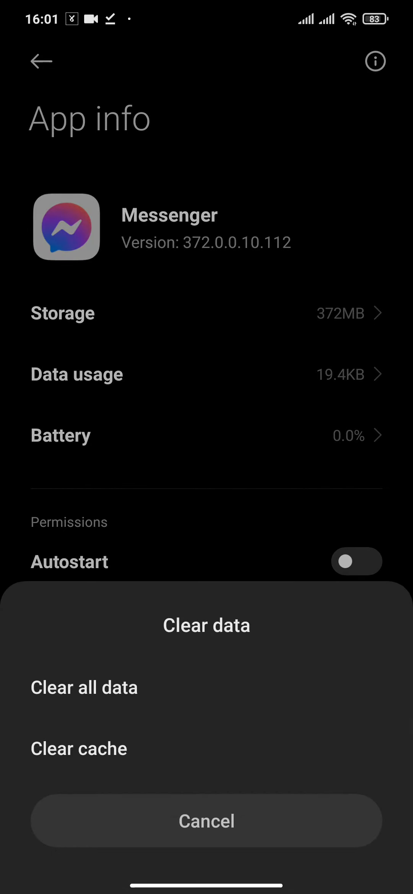
left_click(79, 748)
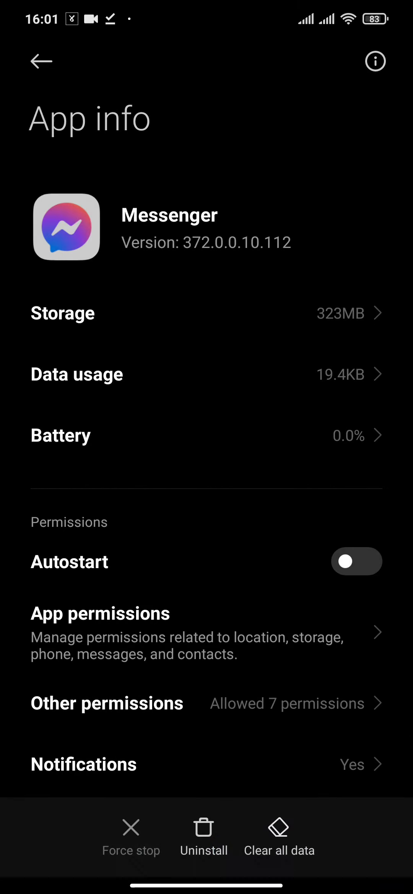